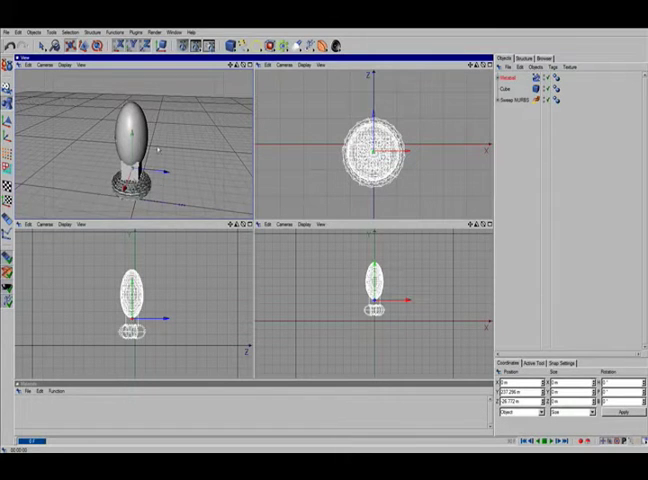
mouse_move(192, 176)
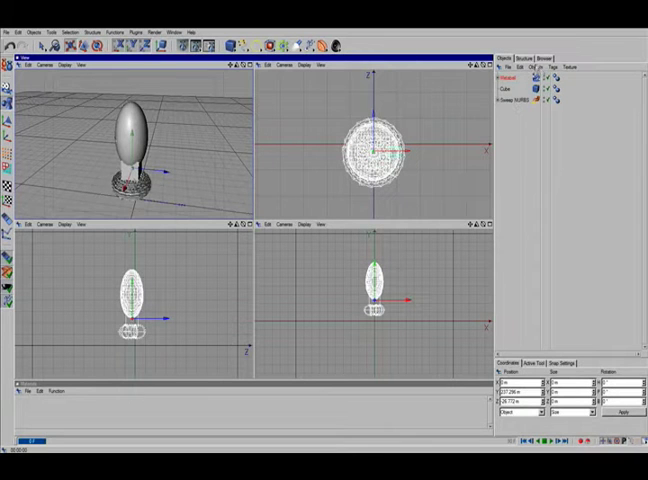
Step: Group the rocket's parts under a single Null Object in the Object Manager
left_click(384, 92)
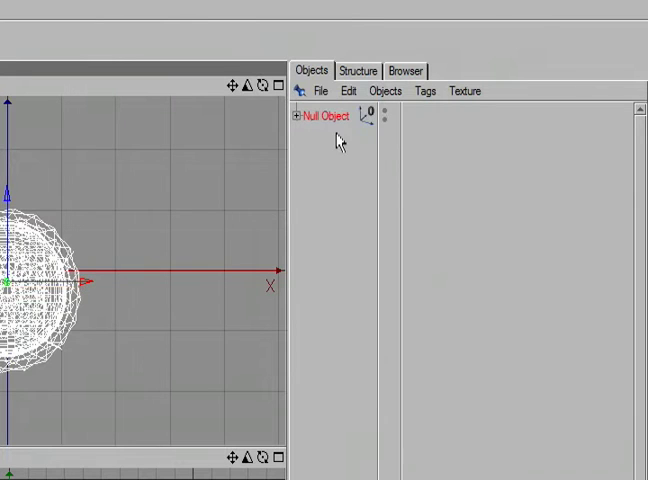
mouse_move(330, 130)
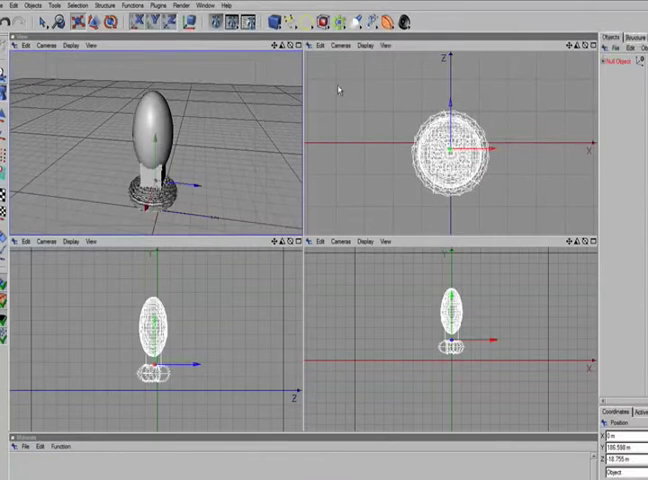
left_click(36, 10)
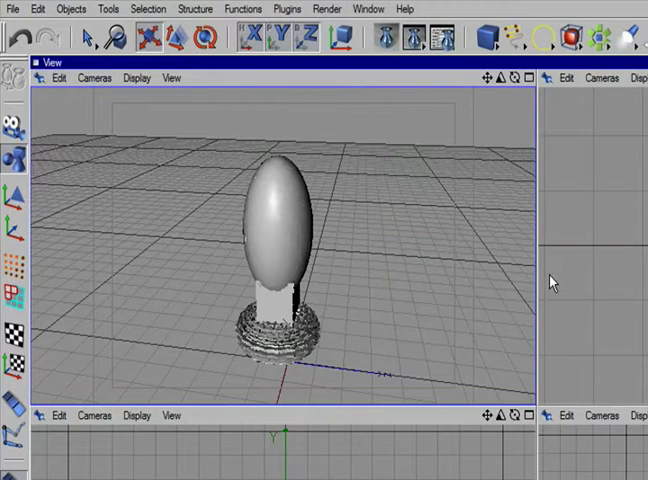
mouse_move(372, 232)
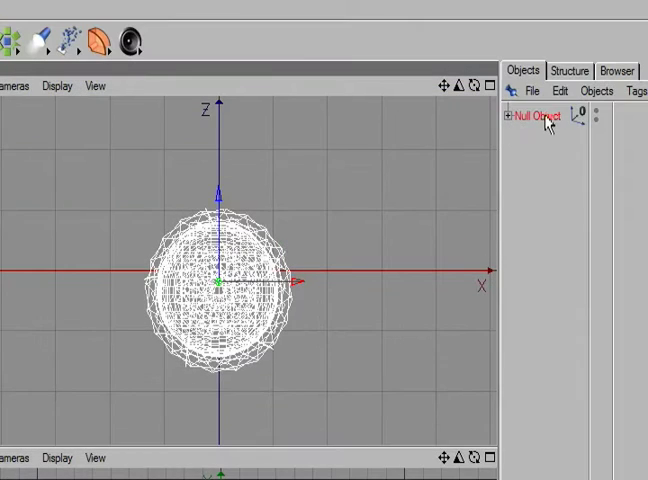
Step: Rename the Null Object holding the rocket's parts to 'ship'
double_click(532, 112)
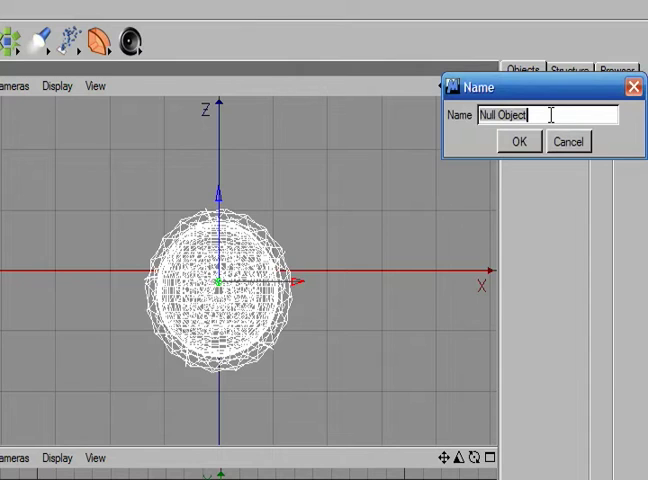
type("sh")
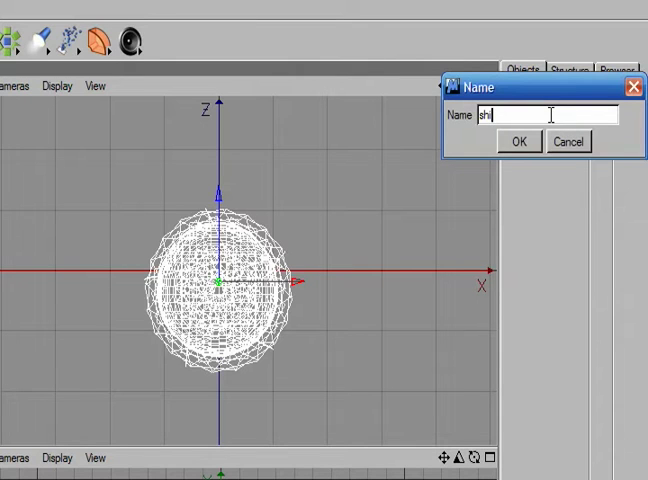
left_click(520, 140)
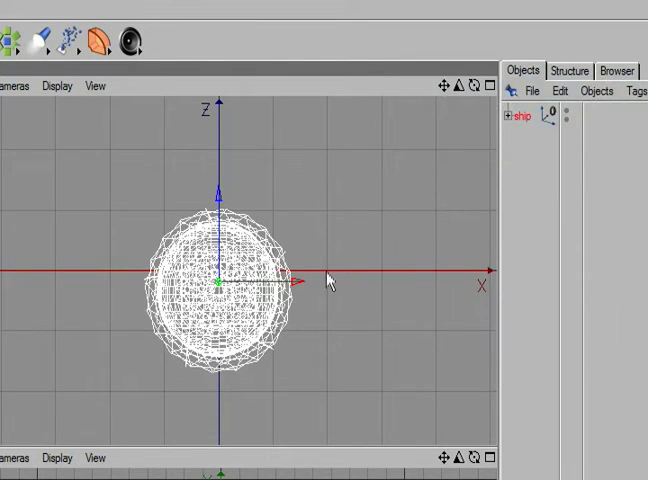